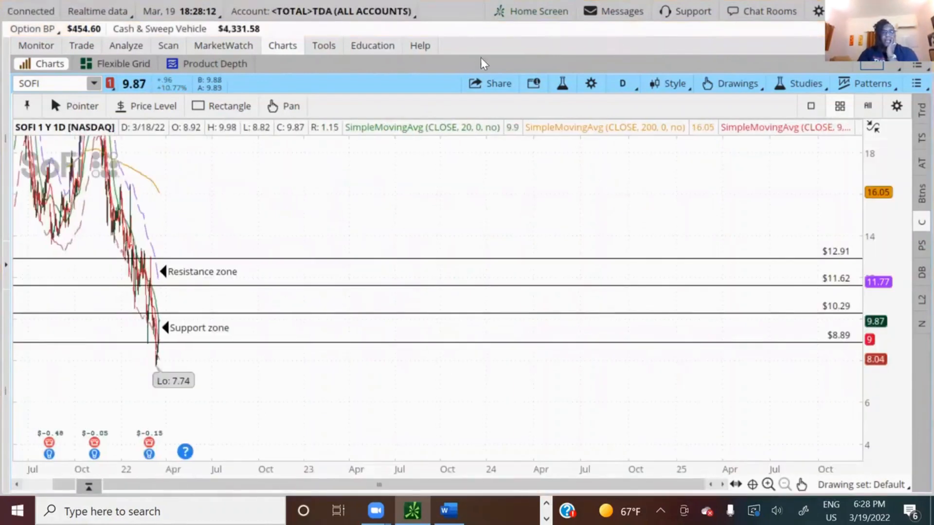
pyautogui.moveTo(203, 275)
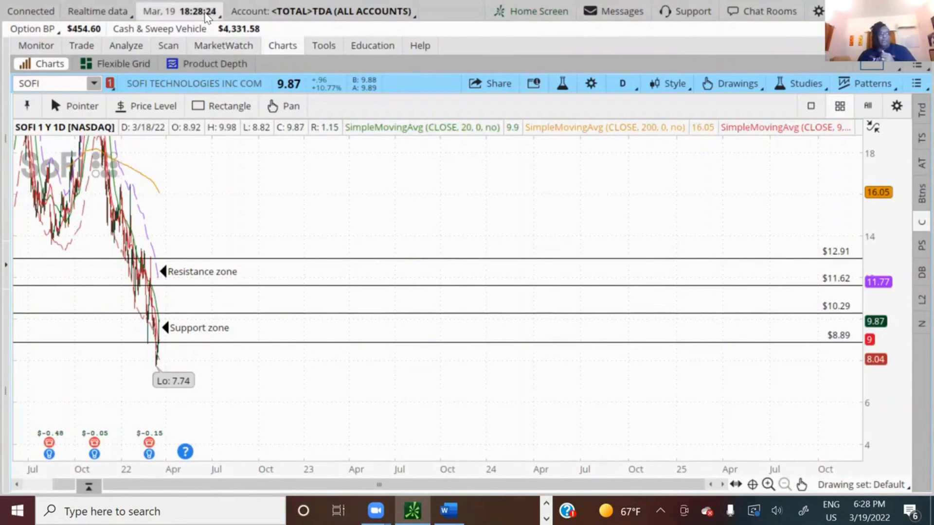
# Step: Bring up the SOFI chart's order and actions menu with its Analyze trade choices
pyautogui.click(29, 26)
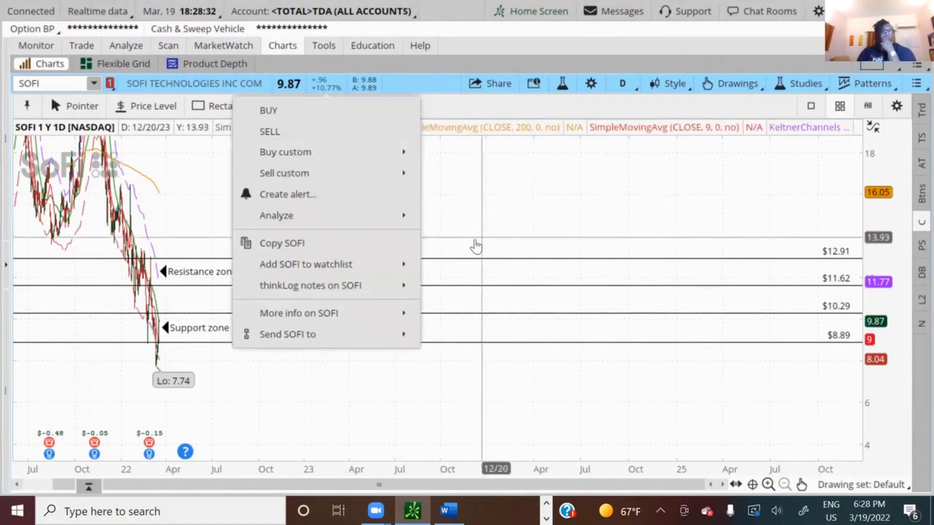
pyautogui.moveTo(660, 194)
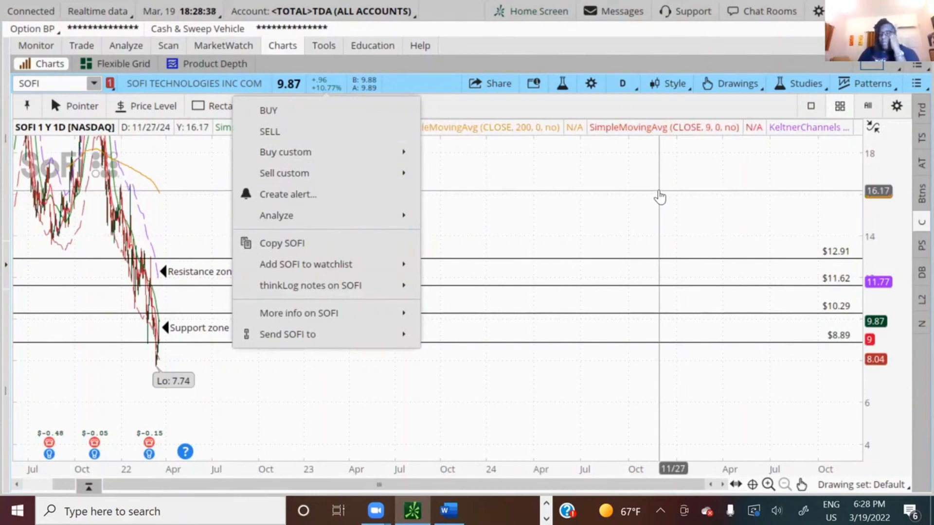
pyautogui.moveTo(276, 215)
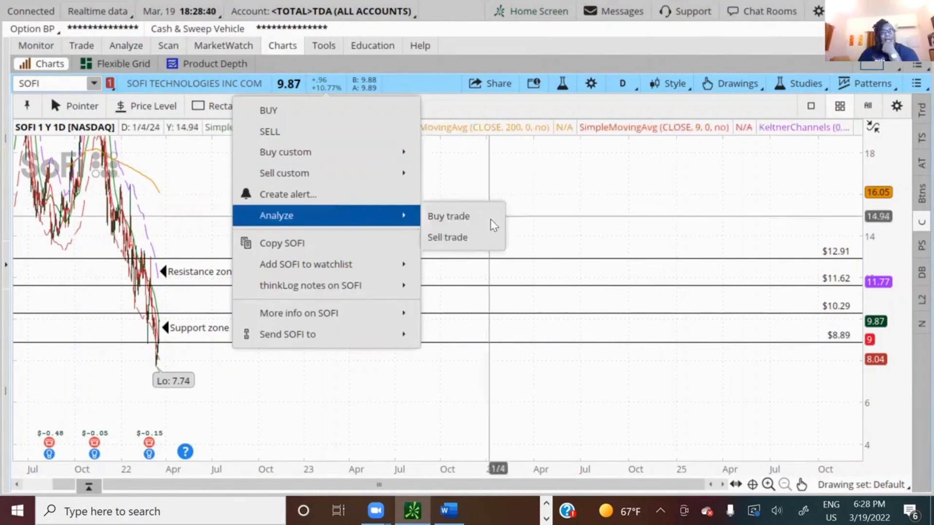
# Step: Move through Analyze and Monitor to the Trade page showing the SOFI option chain
pyautogui.click(448, 216)
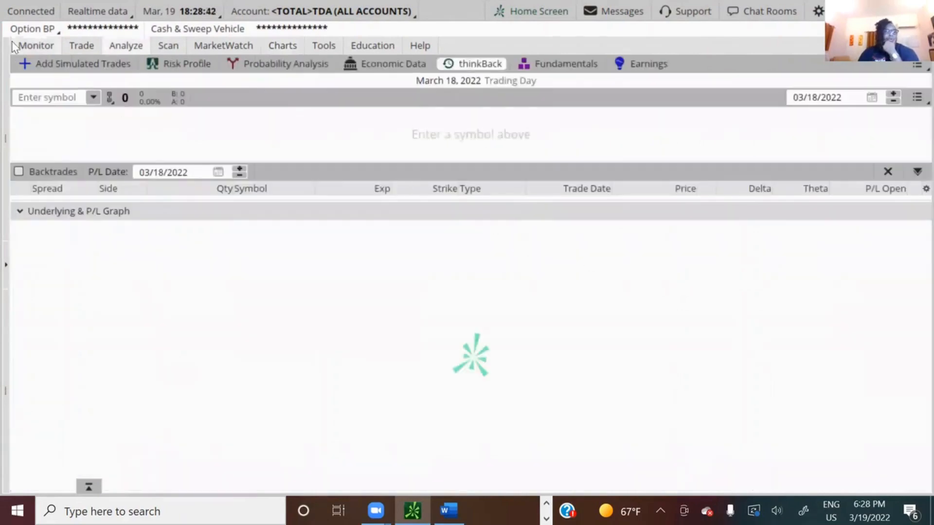
pyautogui.click(35, 46)
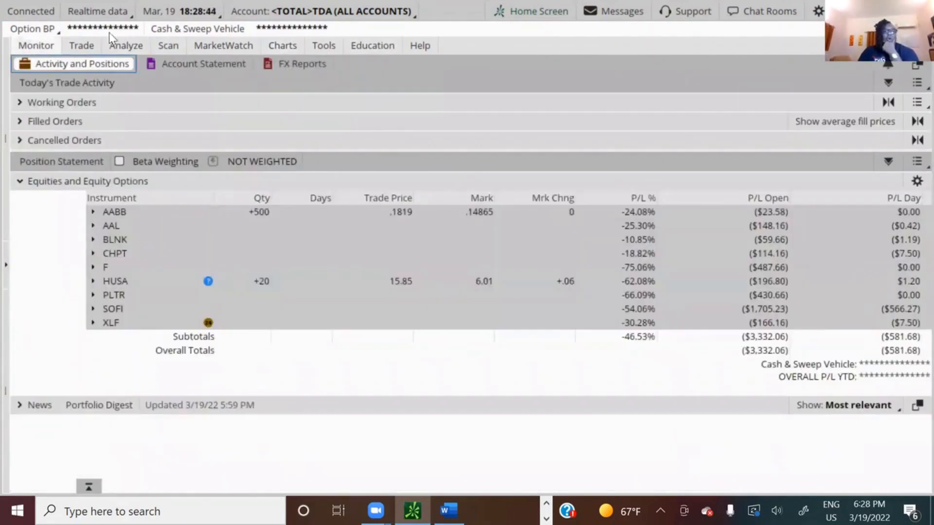
pyautogui.click(82, 46)
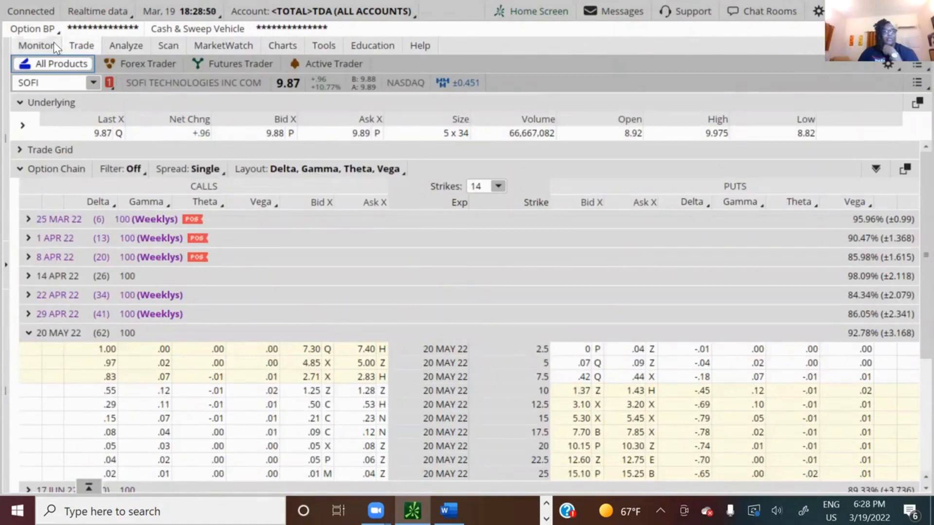
pyautogui.moveTo(884, 86)
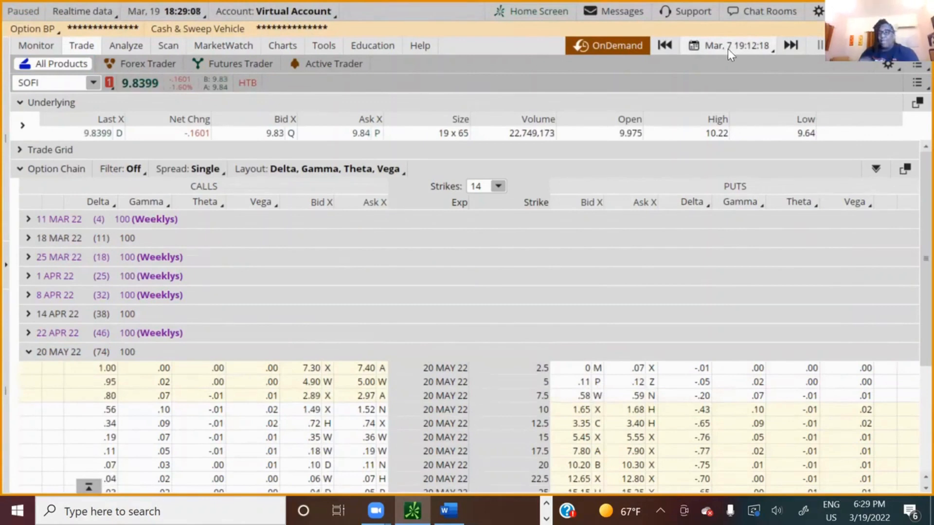
# Step: Enter LOWE as the symbol on the OnDemand Trade page
pyautogui.click(734, 45)
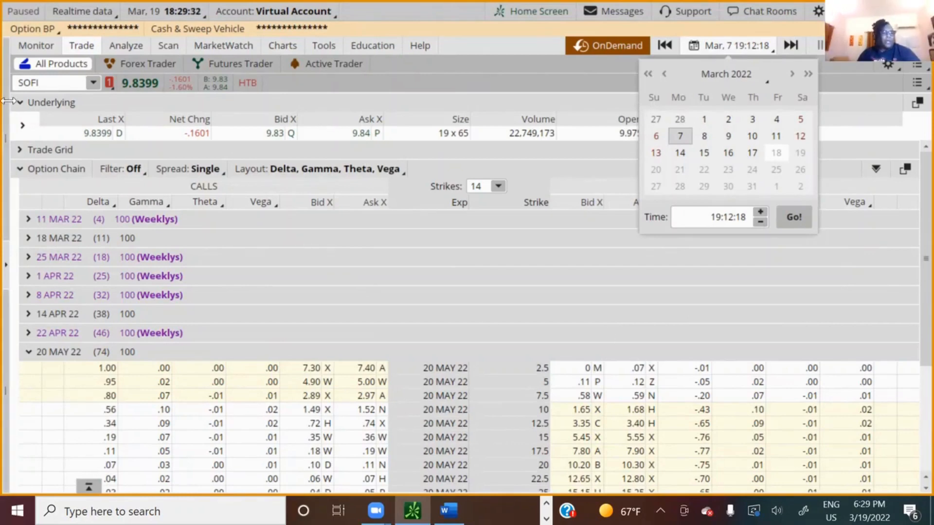
pyautogui.write('LOWE')
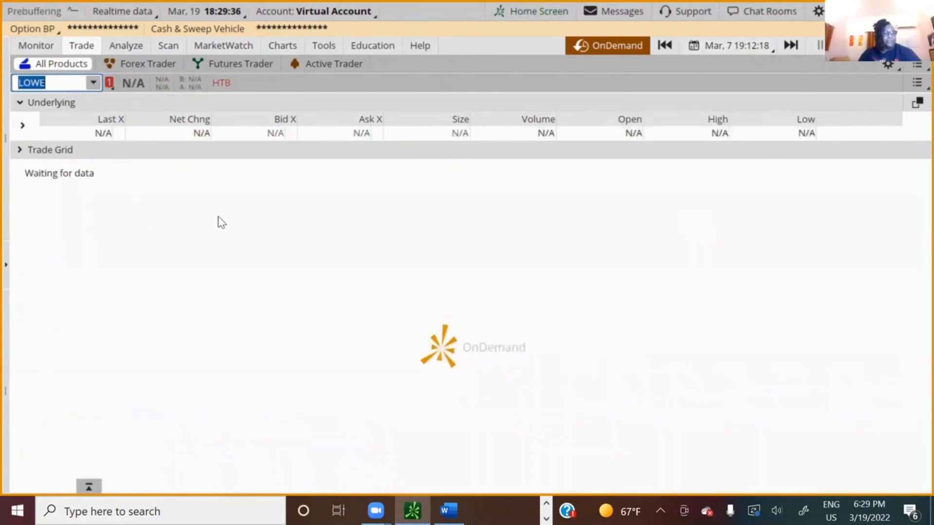
pyautogui.moveTo(227, 223)
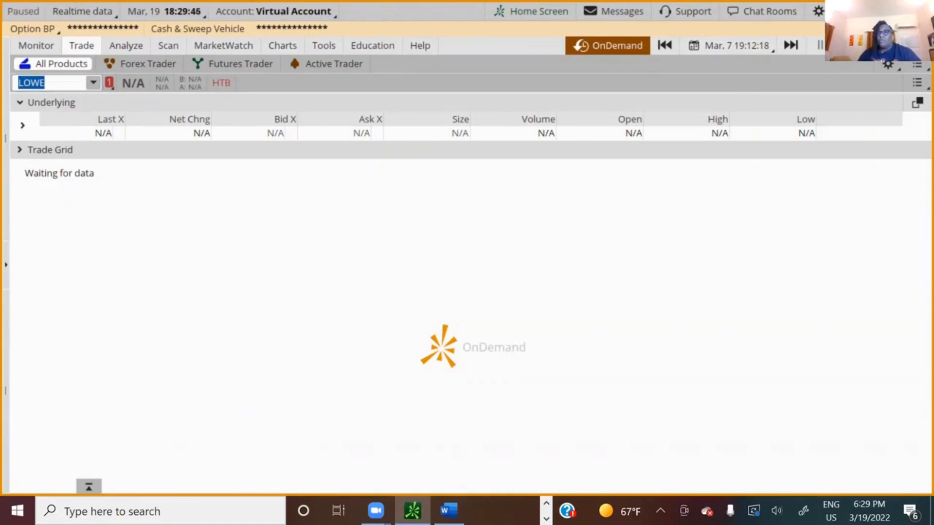
pyautogui.moveTo(815, 18)
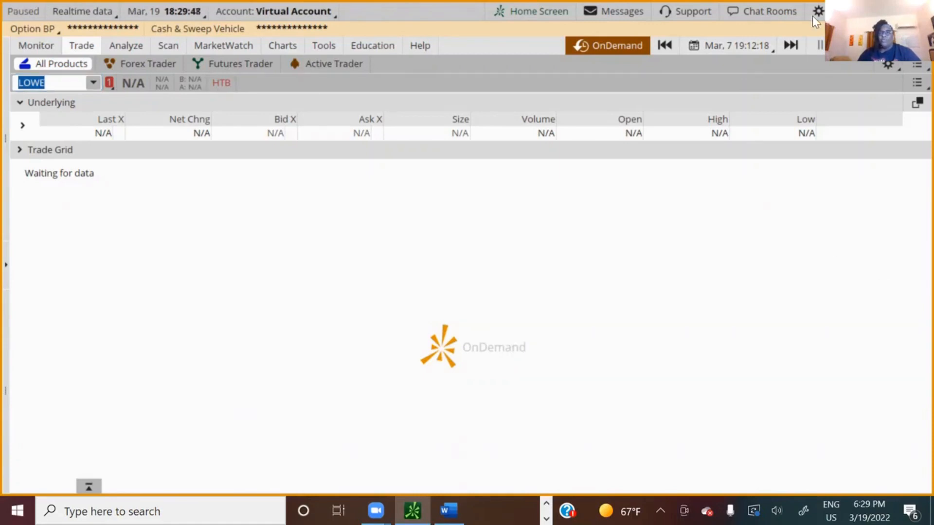
# Step: Pick February 22, 2022 at 17:30:18 as the OnDemand replay start in the date picker
pyautogui.click(726, 45)
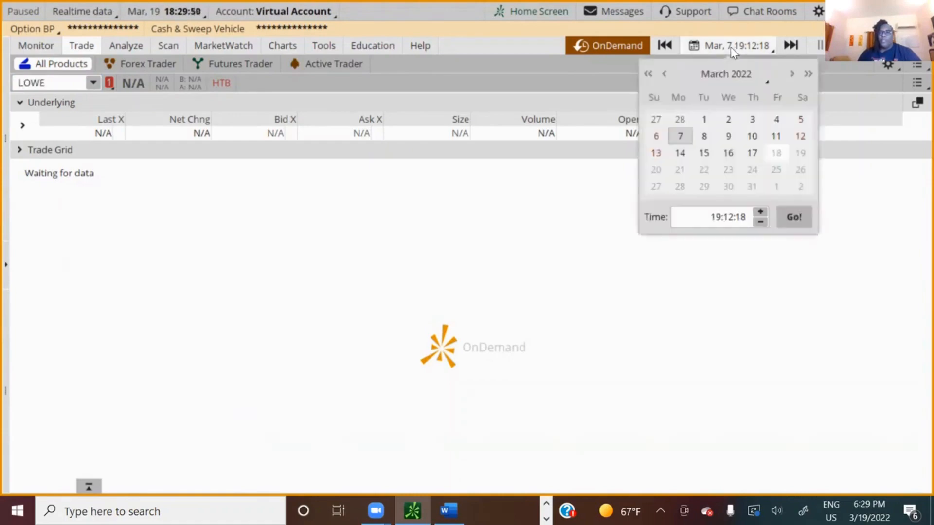
pyautogui.click(665, 74)
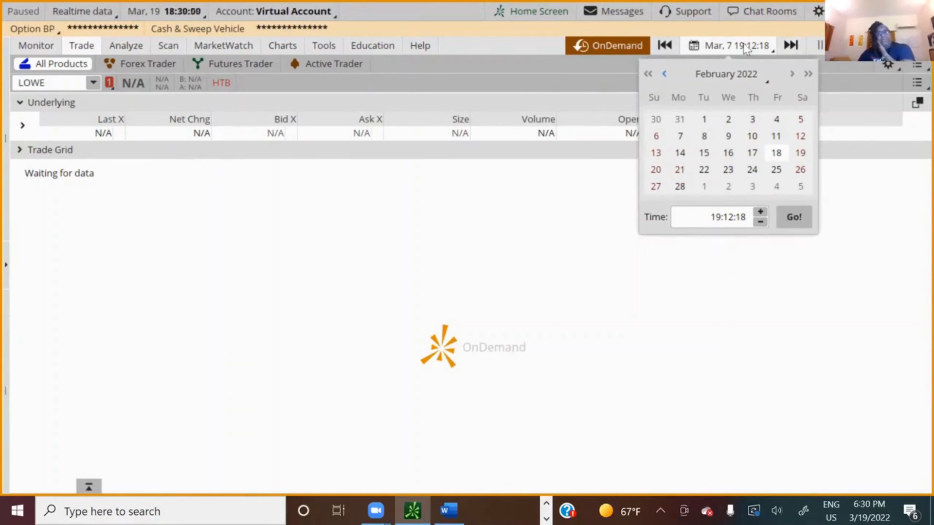
pyautogui.moveTo(737, 58)
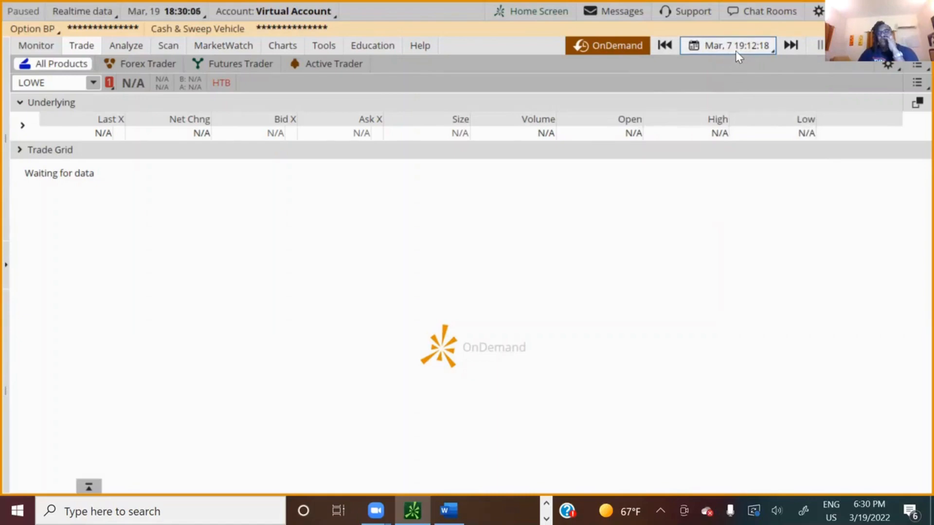
pyautogui.click(733, 44)
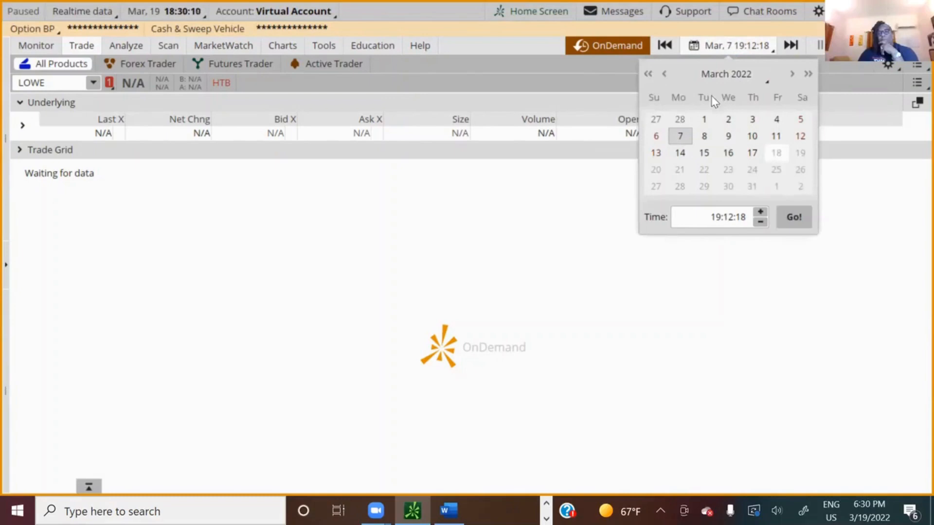
pyautogui.click(666, 74)
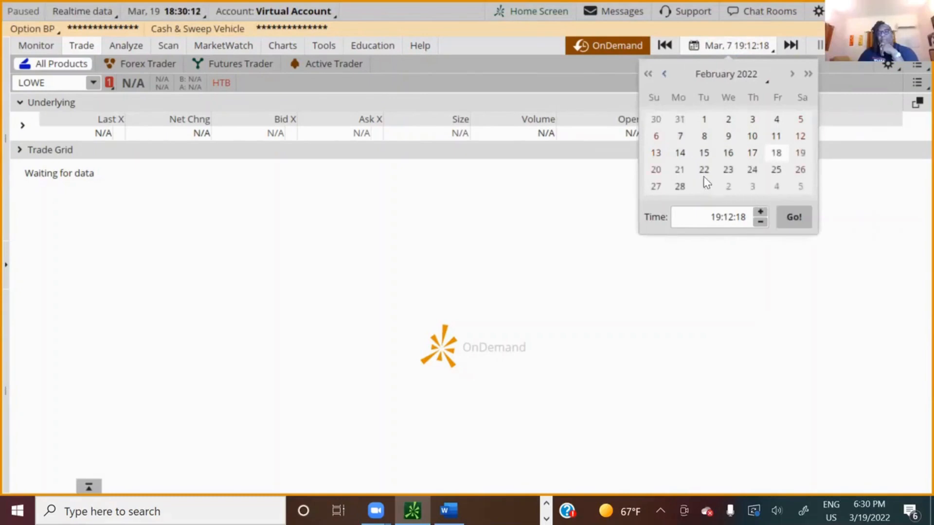
pyautogui.moveTo(679, 177)
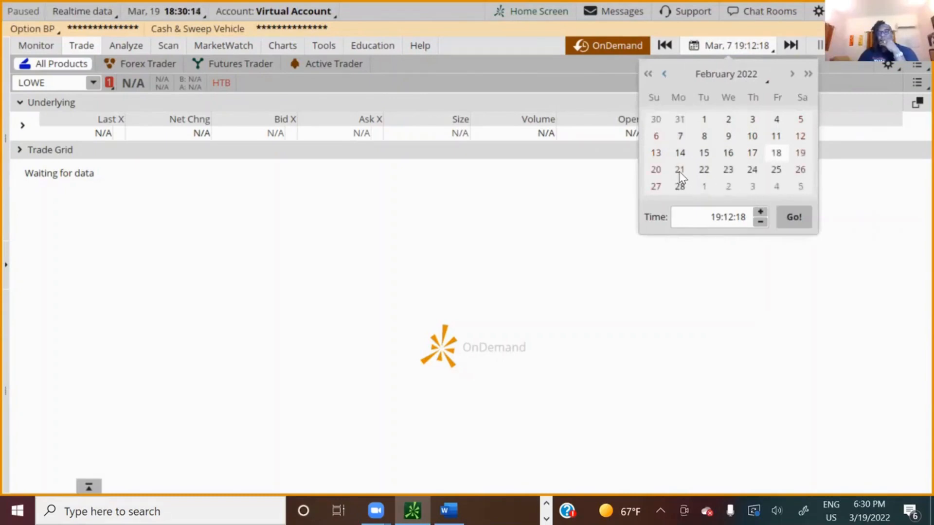
pyautogui.moveTo(787, 162)
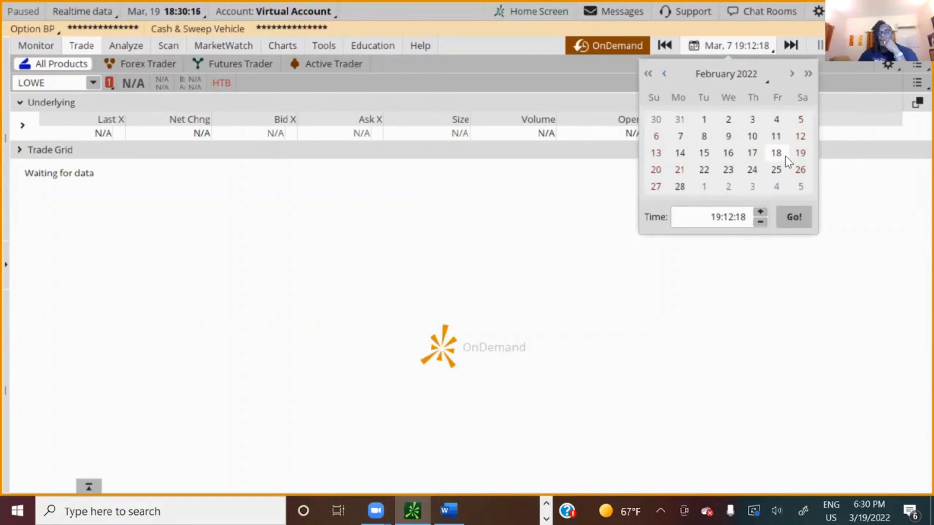
pyautogui.moveTo(704, 170)
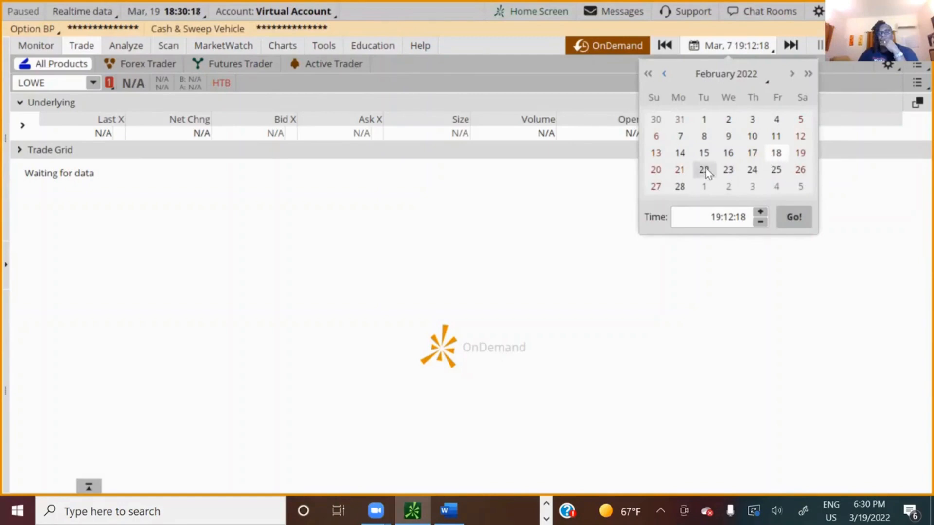
pyautogui.moveTo(709, 182)
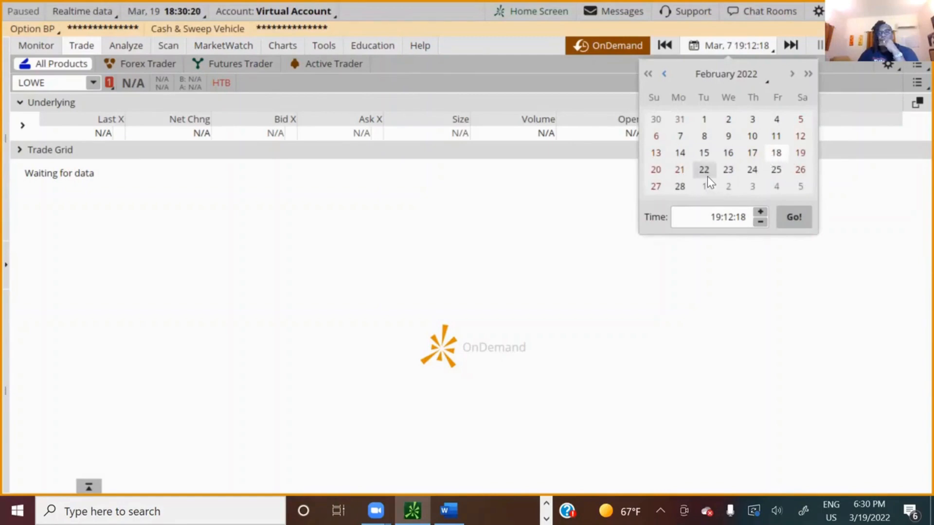
pyautogui.moveTo(716, 189)
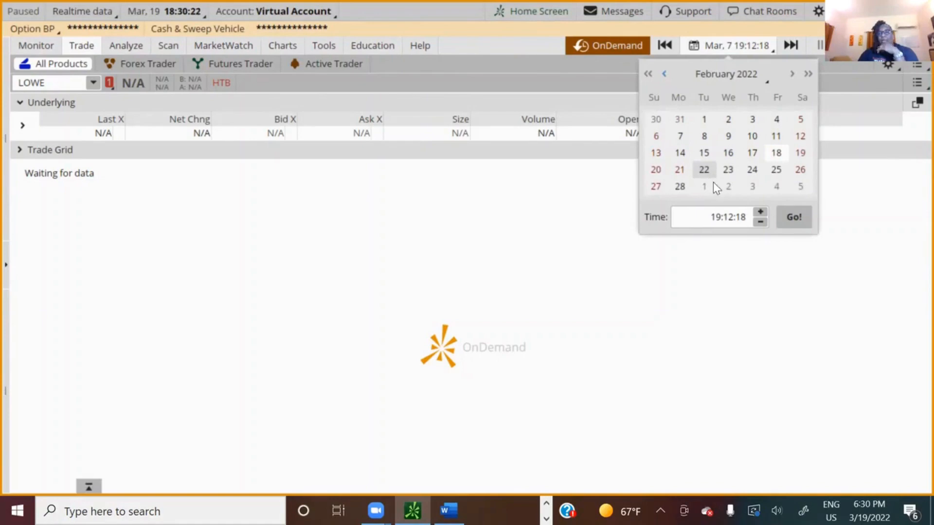
pyautogui.click(722, 217)
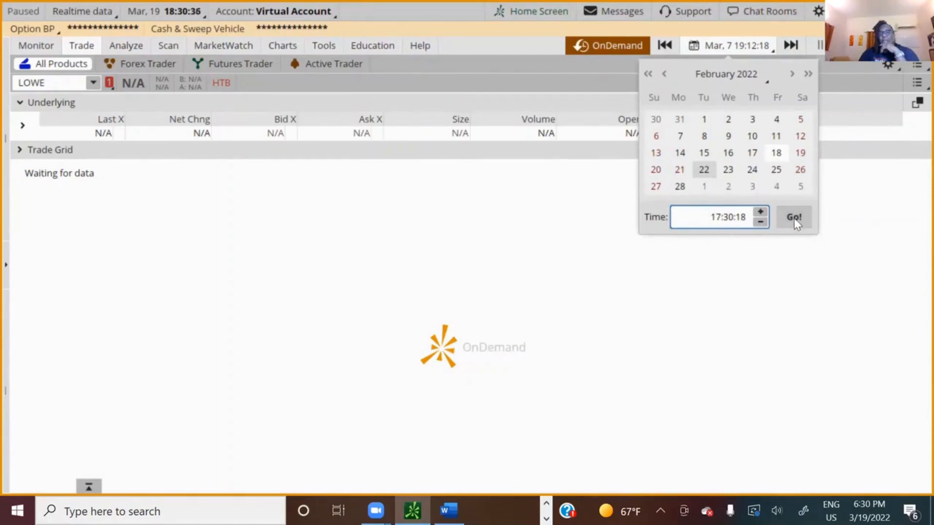
pyautogui.moveTo(805, 216)
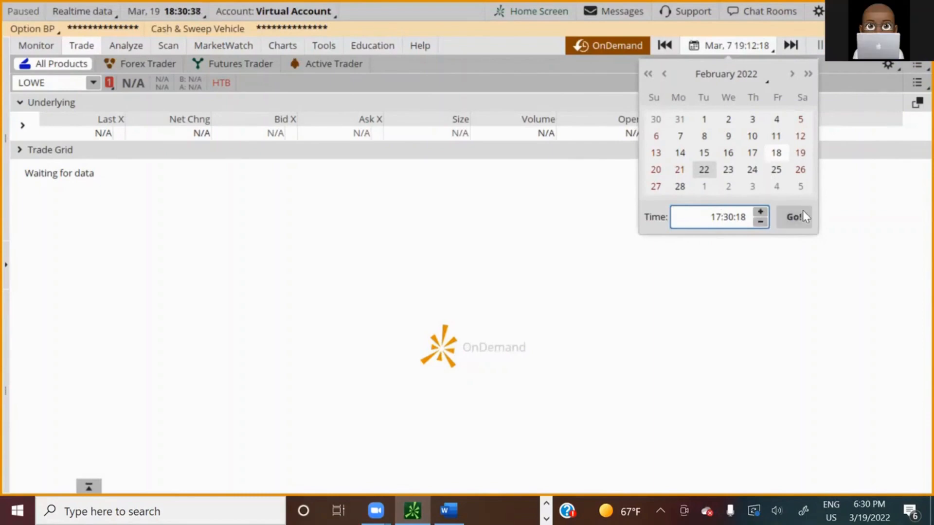
# Step: Show the Charts page with the Feb 22 replay running and select the symbol box for replacement
pyautogui.click(792, 217)
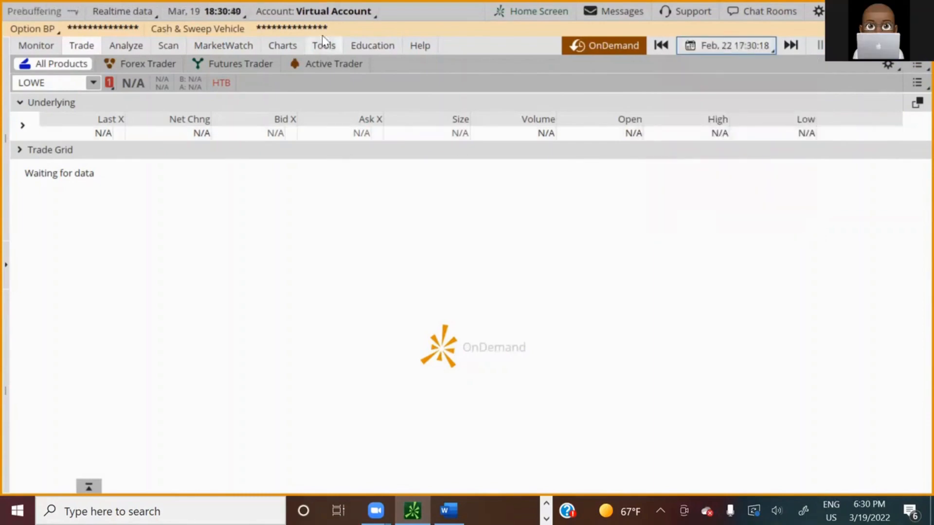
pyautogui.click(282, 44)
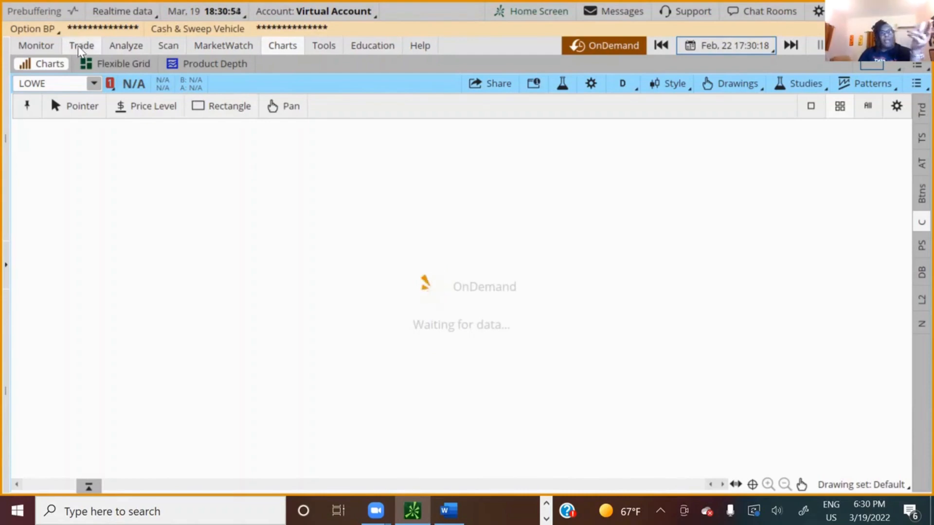
pyautogui.click(82, 45)
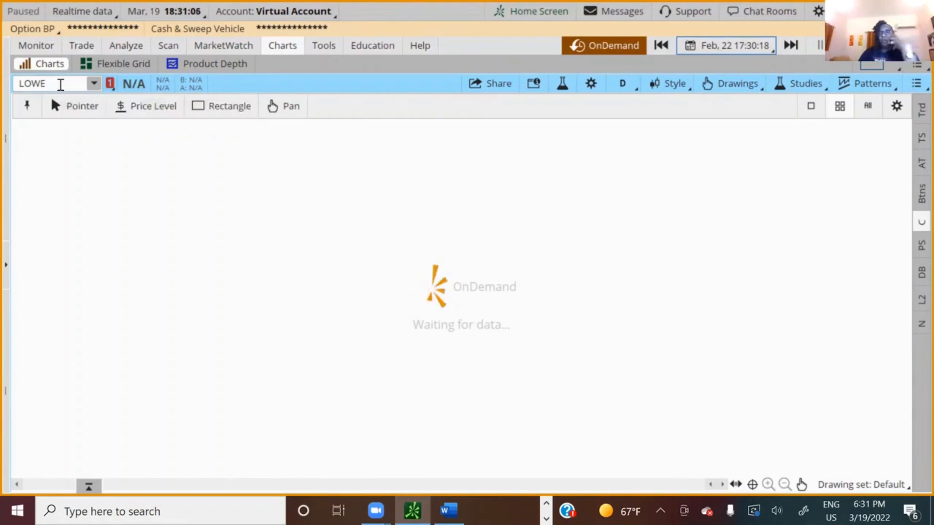
pyautogui.moveTo(598, 259)
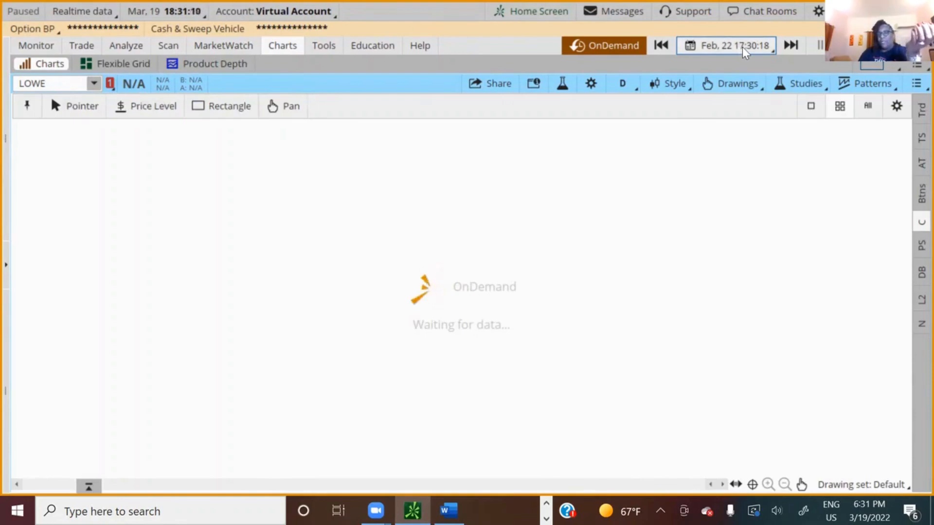
pyautogui.moveTo(371, 176)
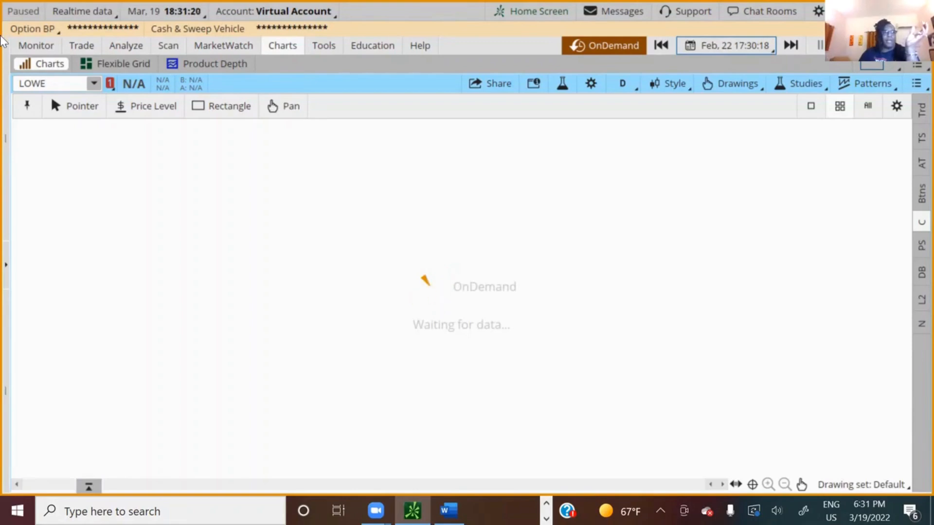
pyautogui.click(82, 45)
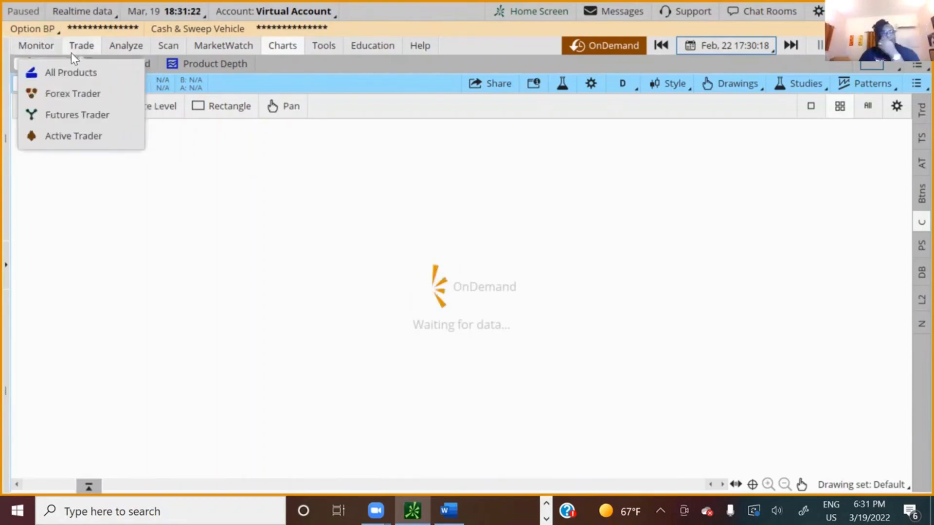
pyautogui.moveTo(728, 62)
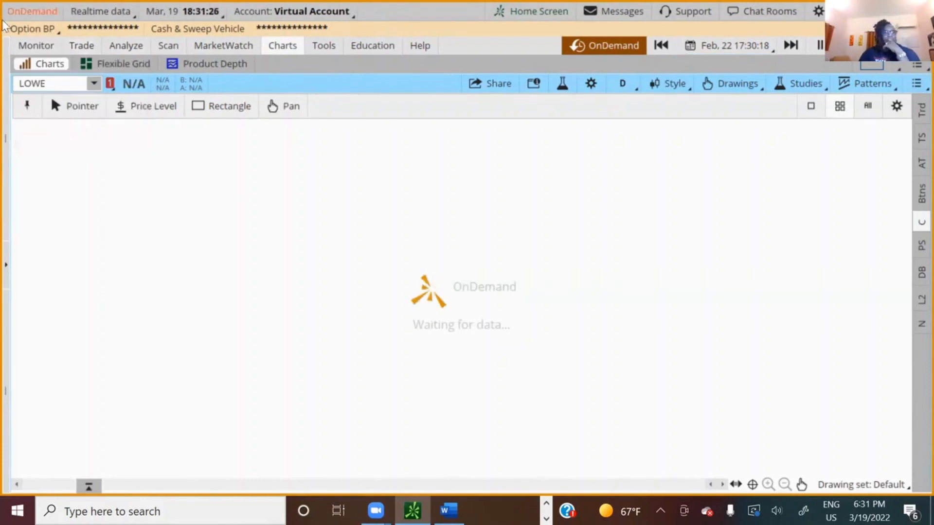
pyautogui.click(35, 45)
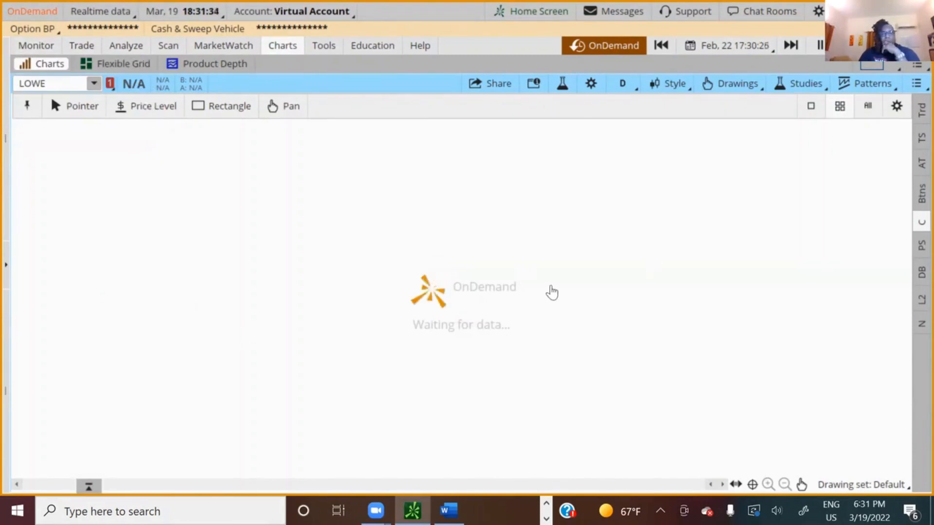
pyautogui.moveTo(732, 222)
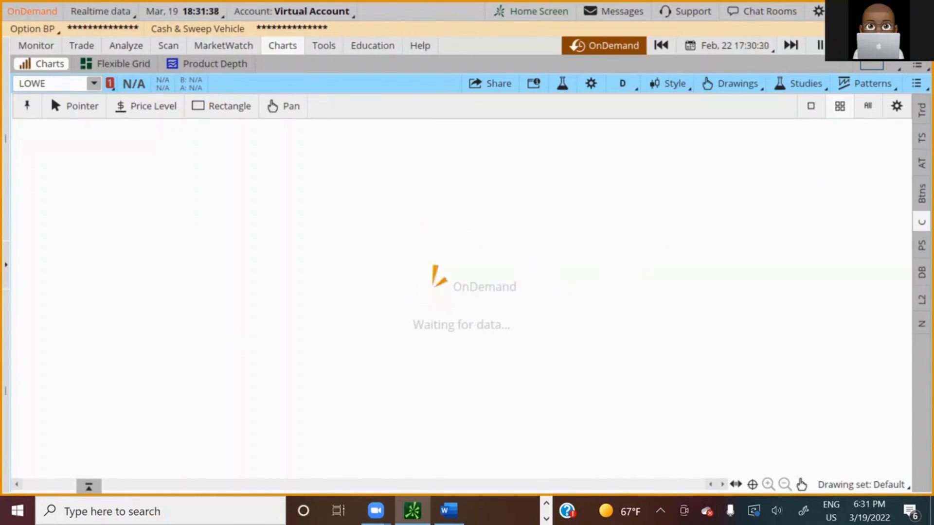
pyautogui.click(37, 84)
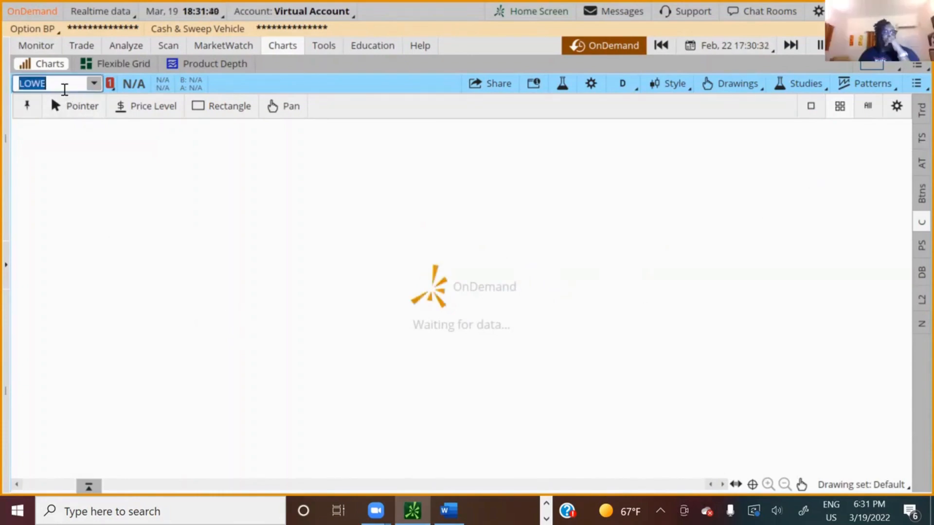
# Step: Correct the symbol to LOW and load its one-year daily chart
pyautogui.press('Backspace')
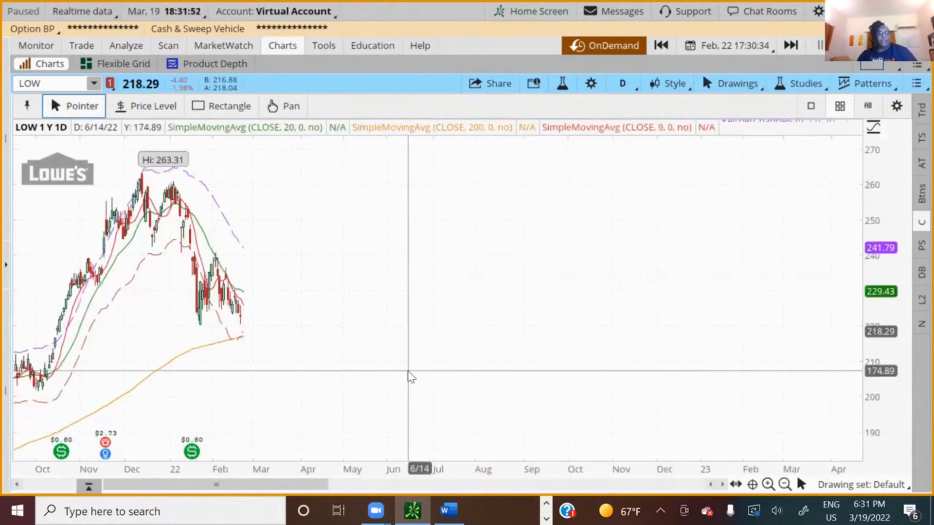
pyautogui.moveTo(102, 138)
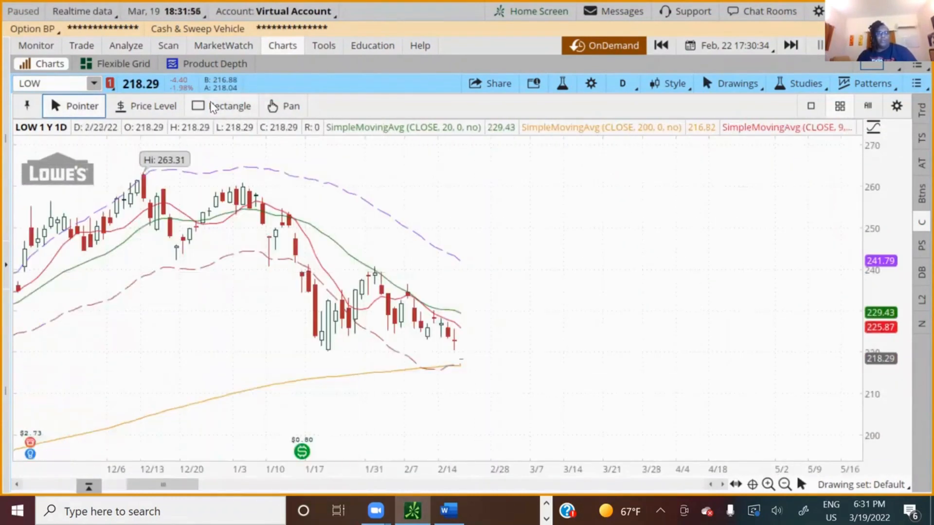
pyautogui.moveTo(219, 109)
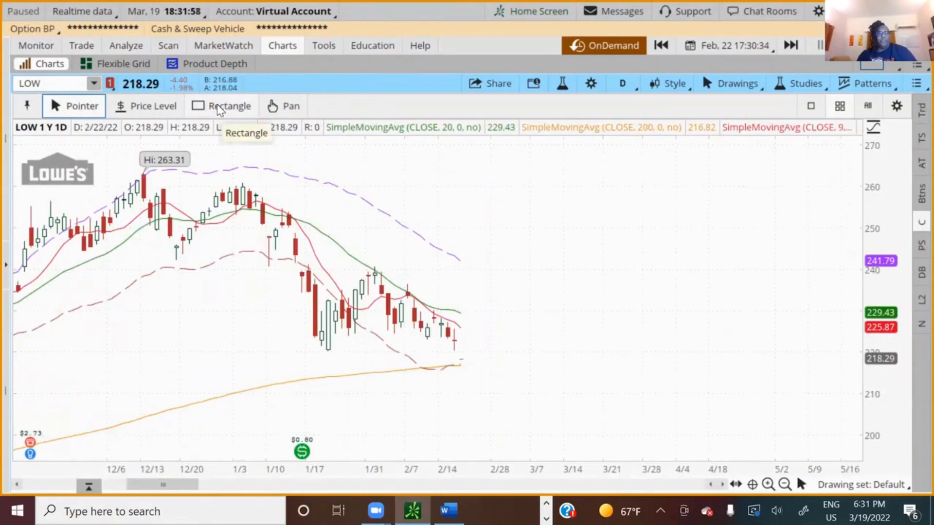
pyautogui.click(282, 106)
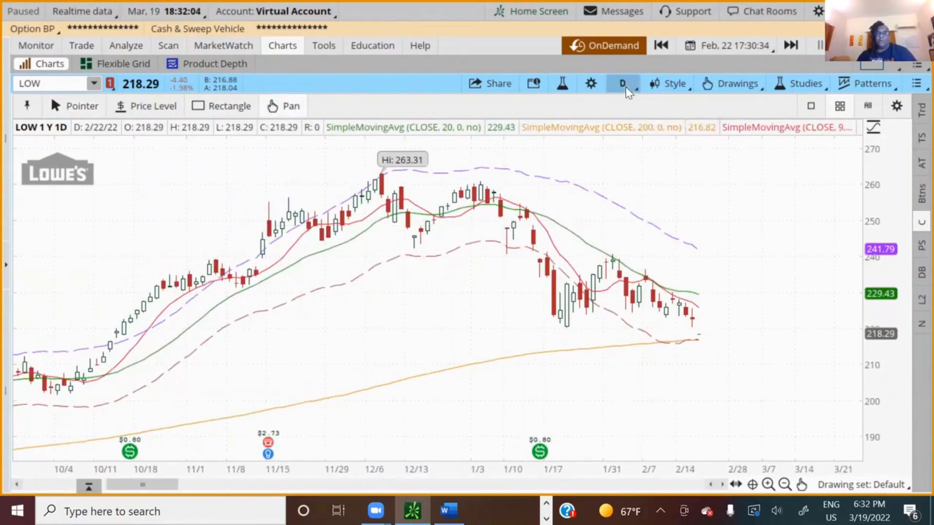
# Step: Change the LOW chart timeframe to 5 D : 5m from Favorites
pyautogui.click(623, 84)
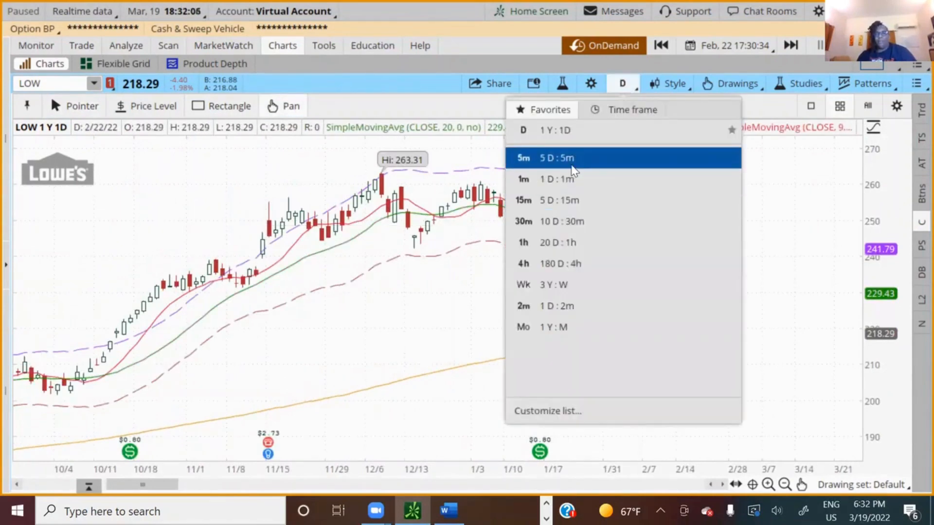
pyautogui.click(550, 158)
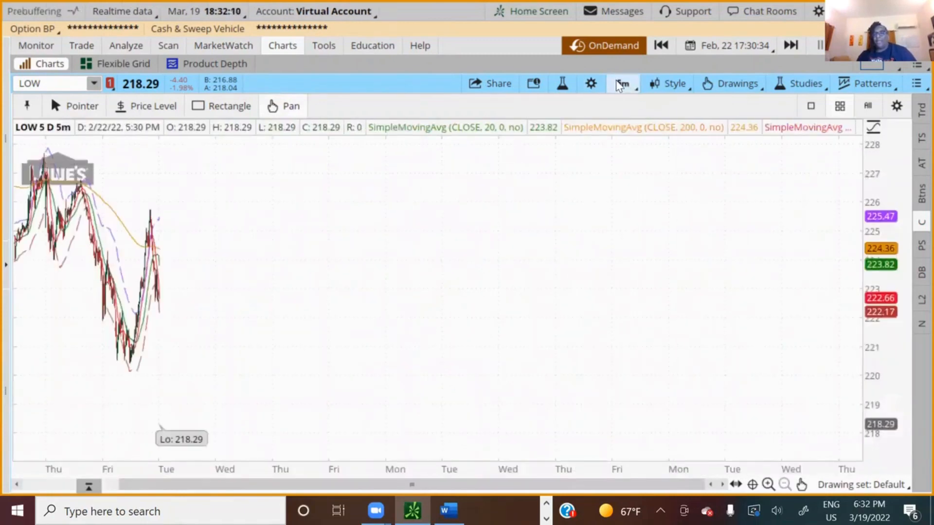
pyautogui.moveTo(621, 84)
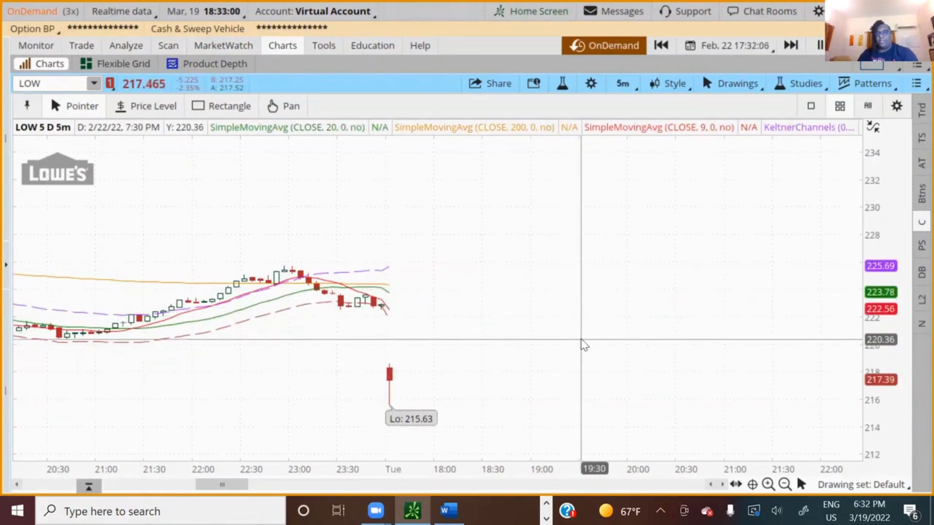
pyautogui.moveTo(523, 243)
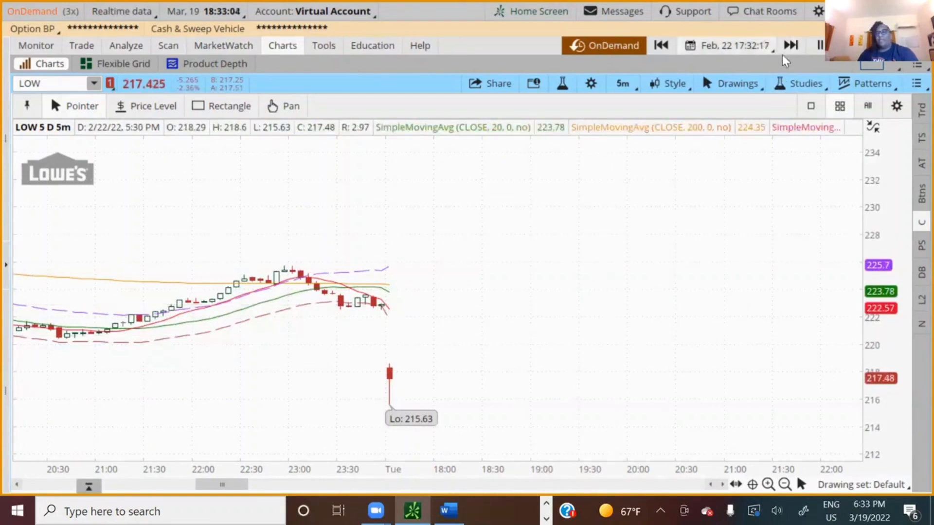
# Step: Step the OnDemand replay forward to about 17:42 on February 22
pyautogui.click(790, 45)
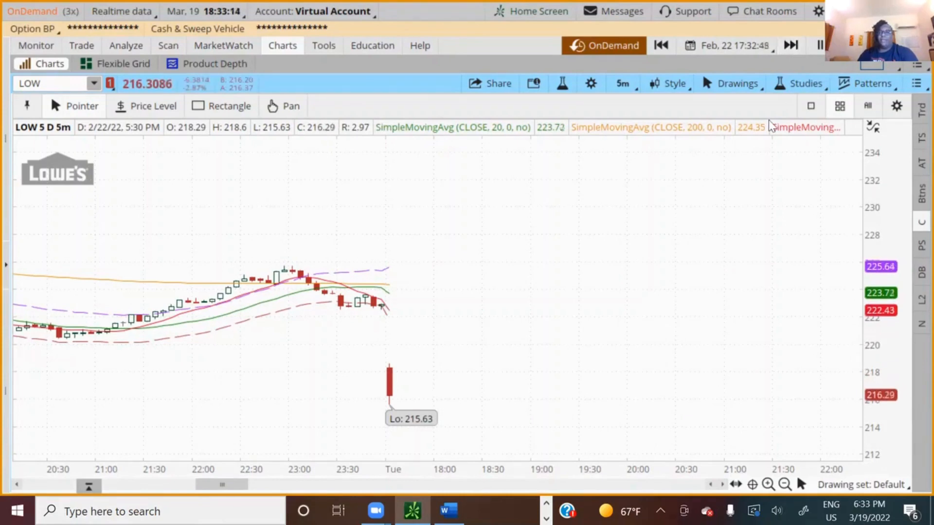
pyautogui.click(790, 45)
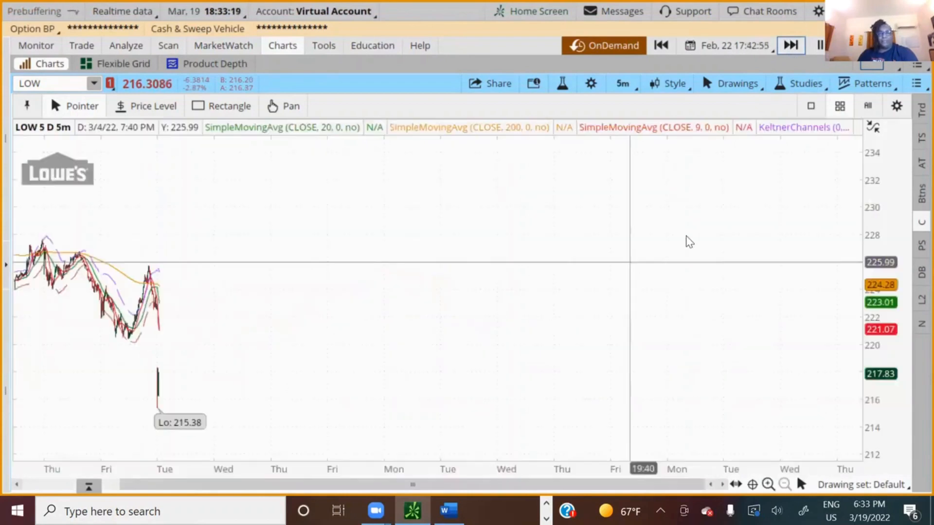
pyautogui.moveTo(112, 220)
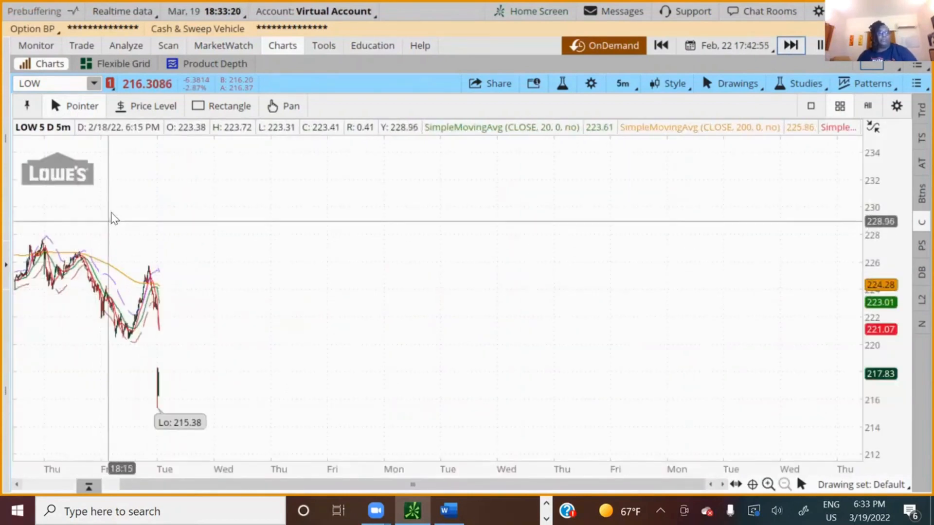
pyautogui.moveTo(82, 220)
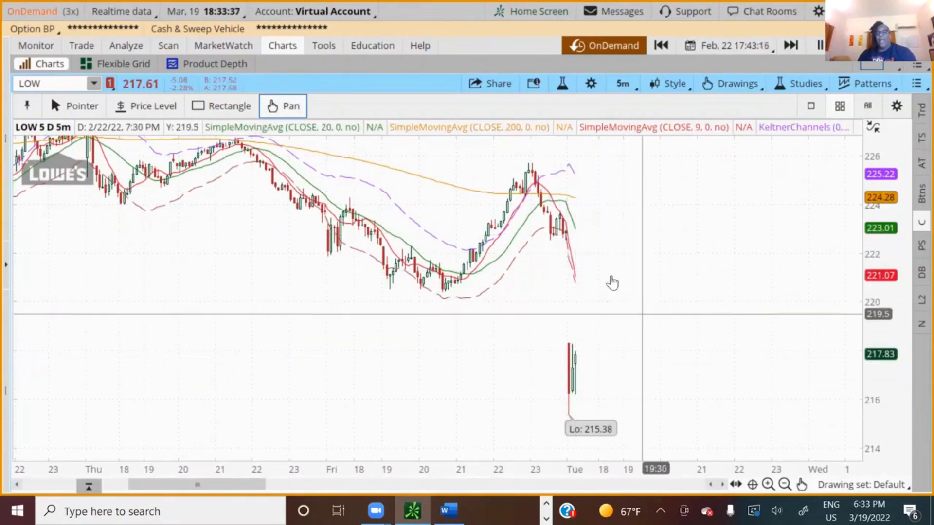
pyautogui.moveTo(617, 308)
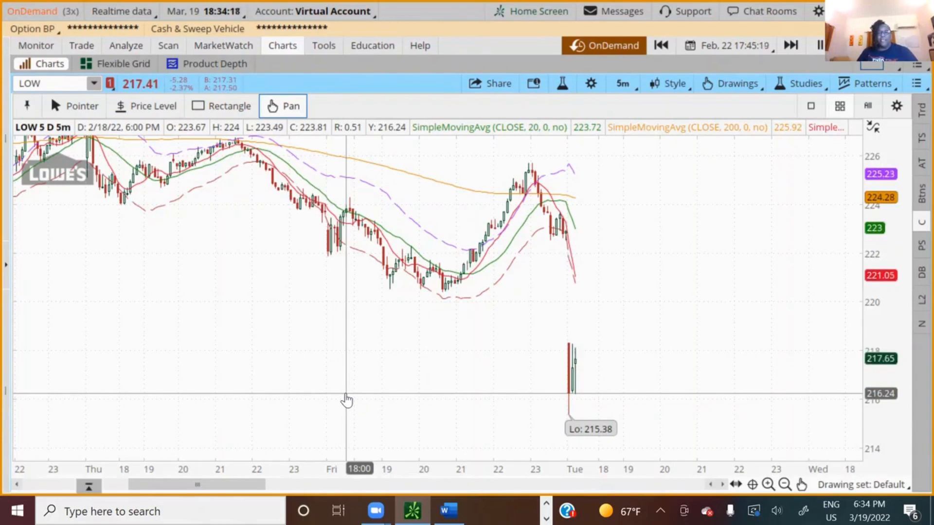
pyautogui.moveTo(707, 263)
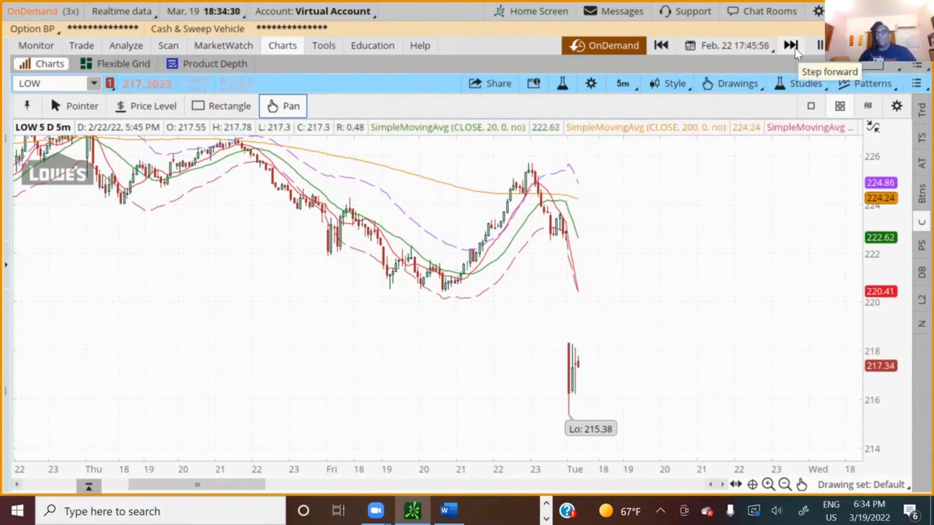
# Step: Step the replay forward again to February 22, 17:46
pyautogui.click(790, 45)
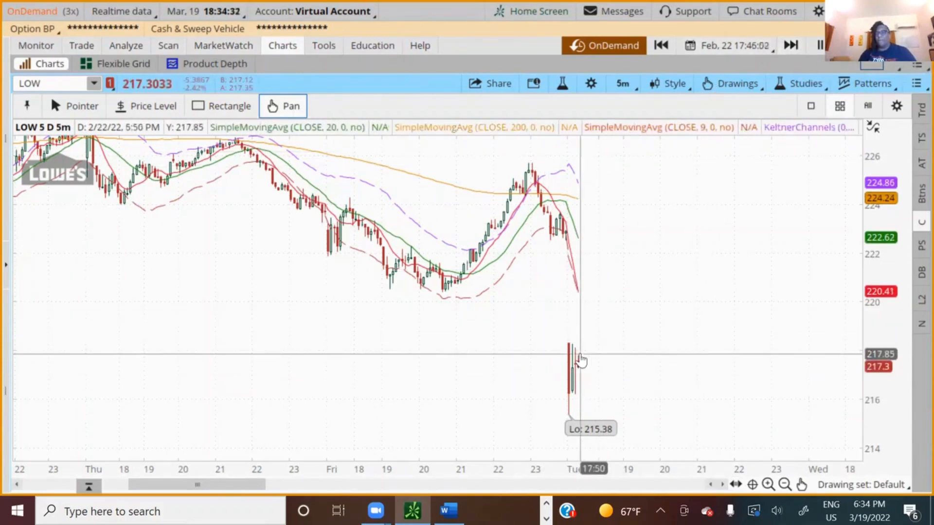